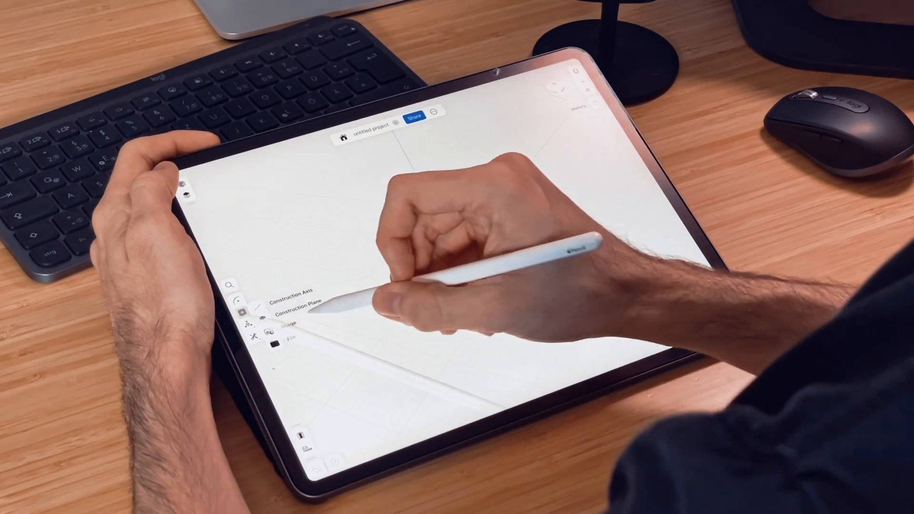
- Import the jerrycan bottle sketch image and place it on the side construction plane
left_click(185, 288)
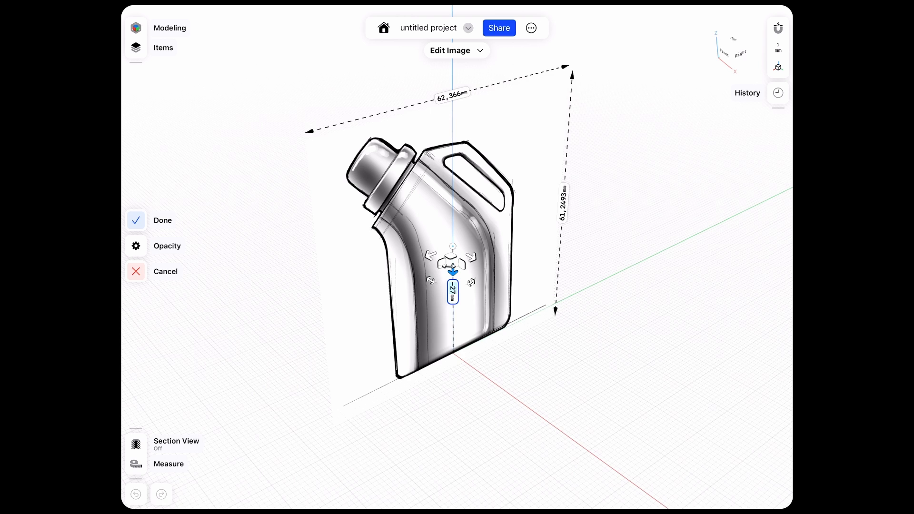
- Lower the bottle image's opacity to a light semi-transparent grey and confirm
left_click(161, 220)
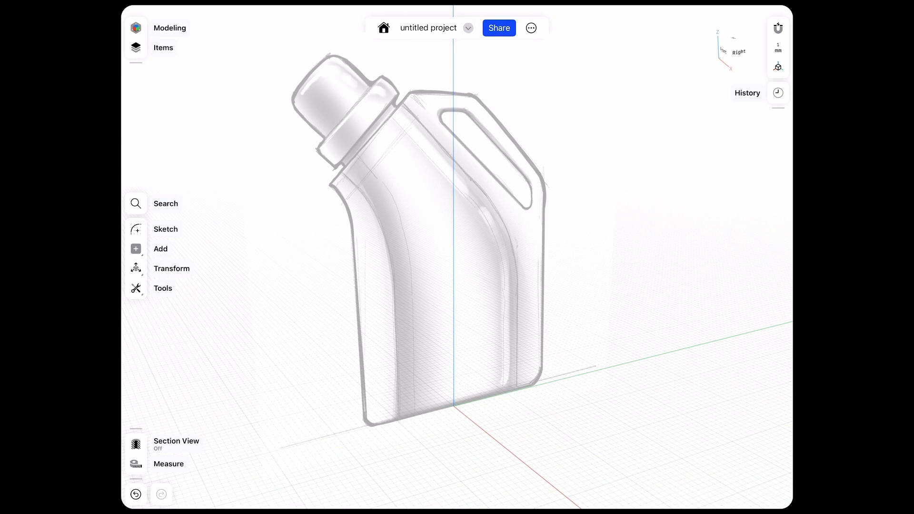
- Sketch a horizontal baseline locked at 200 mm from the origin, then exit sketching
left_click(166, 229)
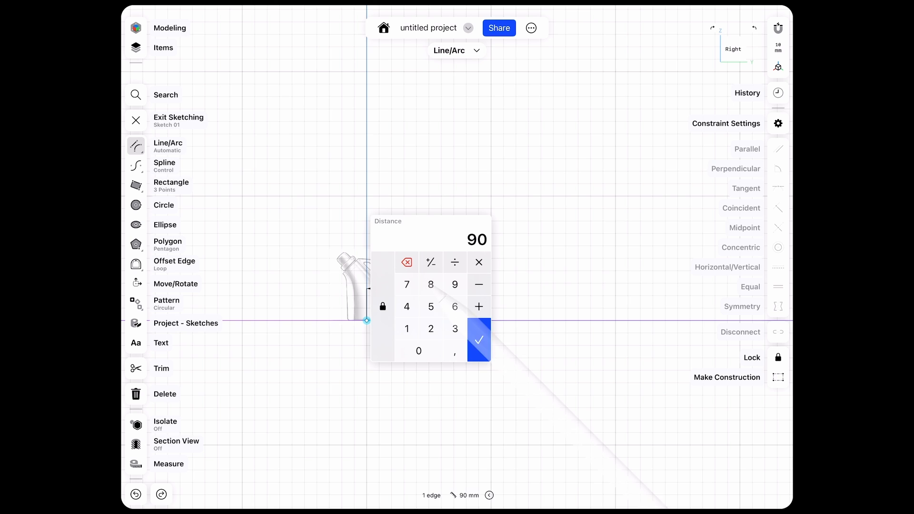
left_click(478, 340)
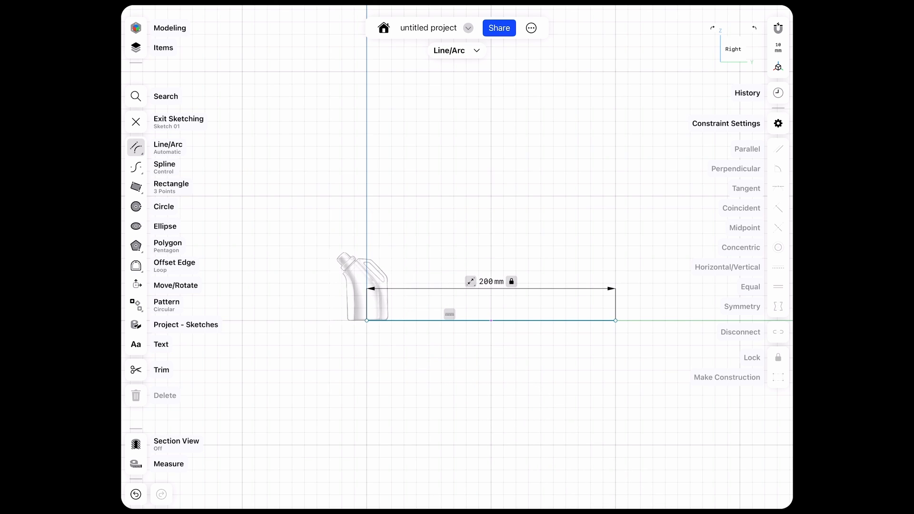
left_click(177, 122)
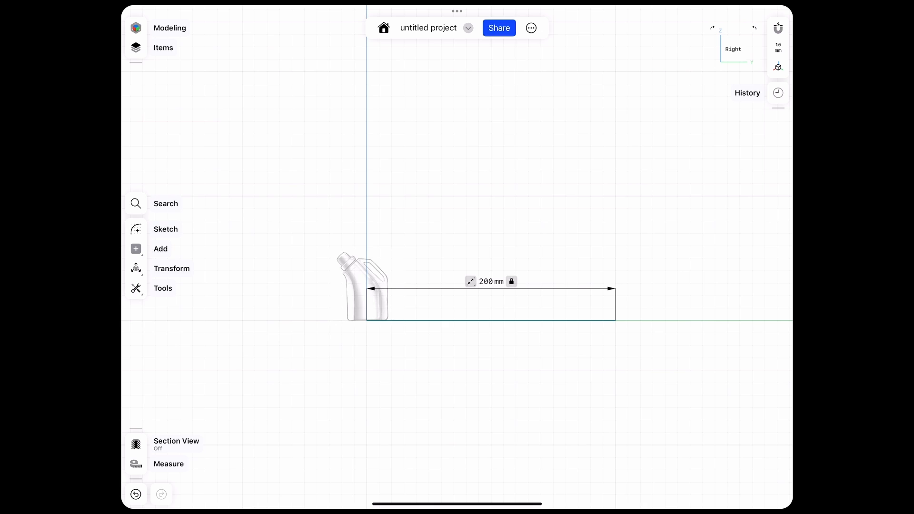
- Select the jerrycan reference image to bring up its Transform options
left_click(362, 285)
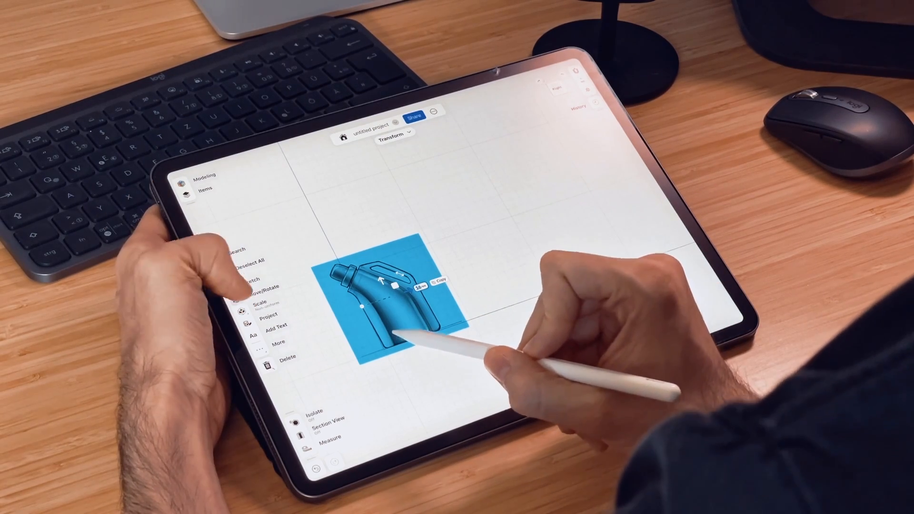
- Start scaling the image from its base corner and show the snapping guide options
left_click(260, 296)
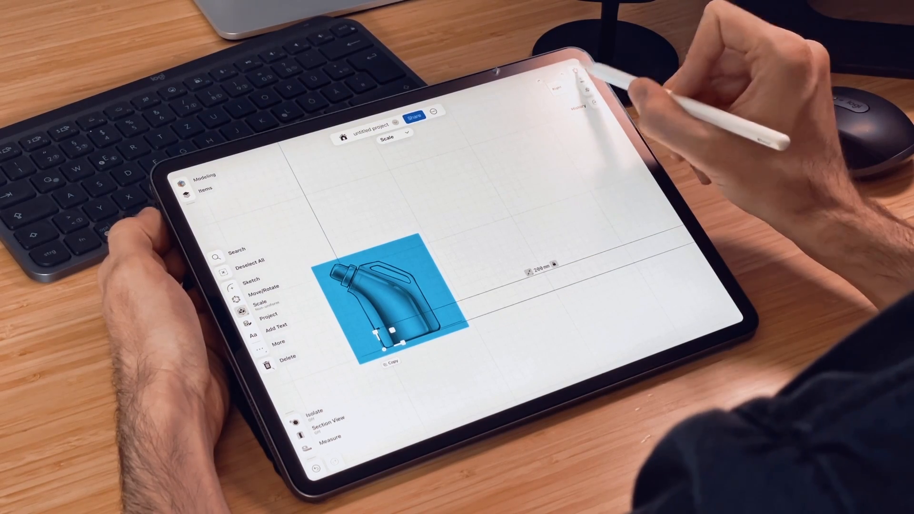
left_click(579, 73)
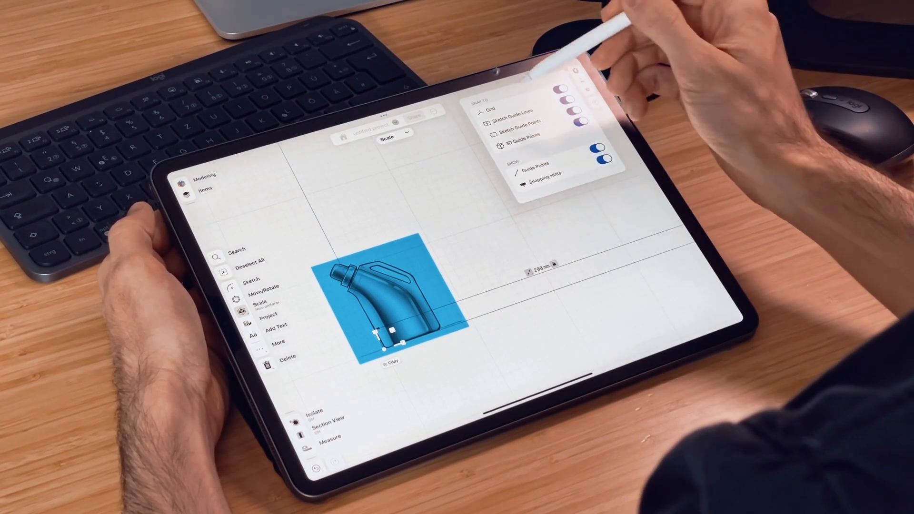